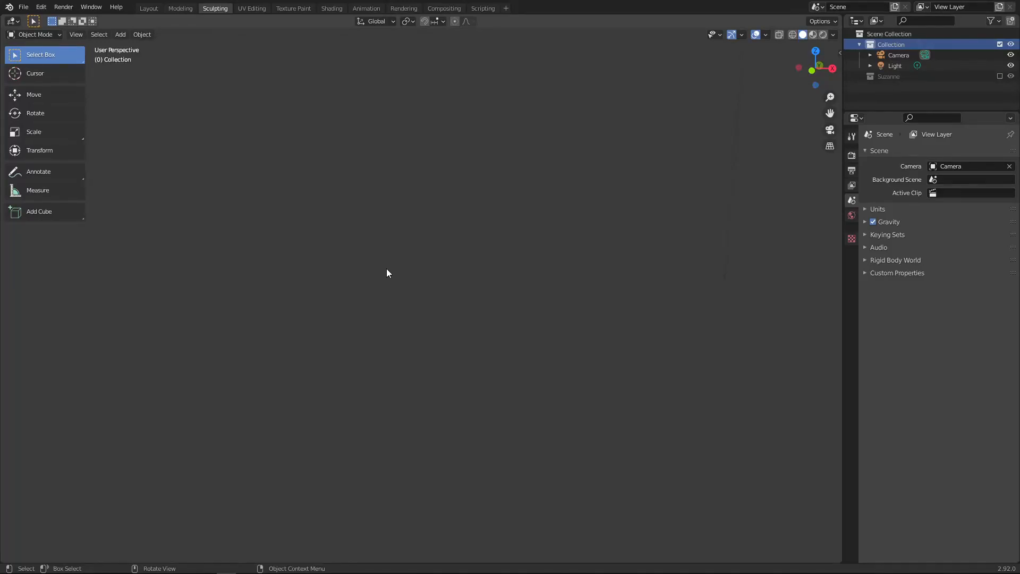
{"action": "mouse_move", "coordinate": [380, 269]}
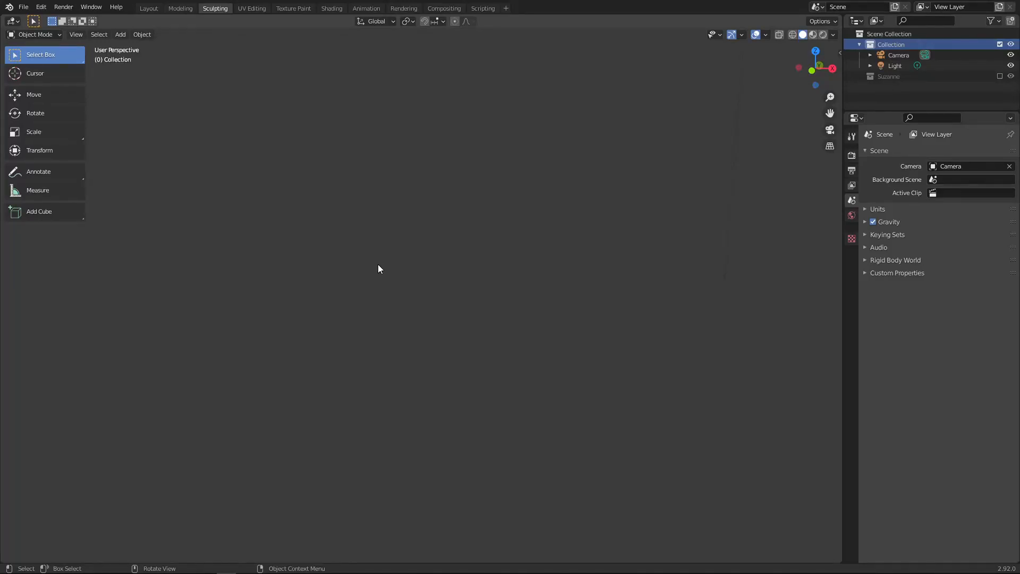
{"action": "mouse_move", "coordinate": [386, 269]}
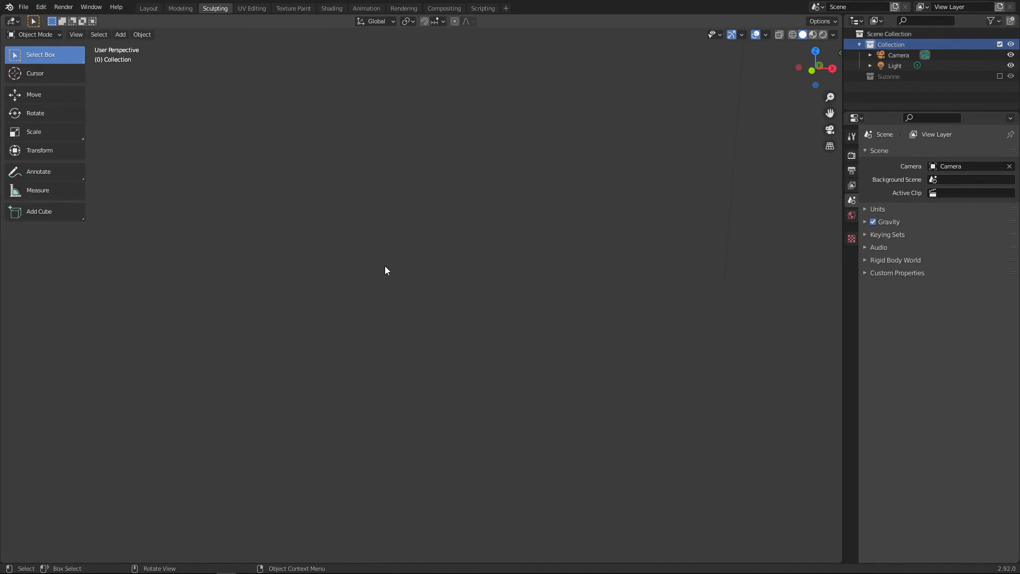
{"action": "mouse_move", "coordinate": [380, 264]}
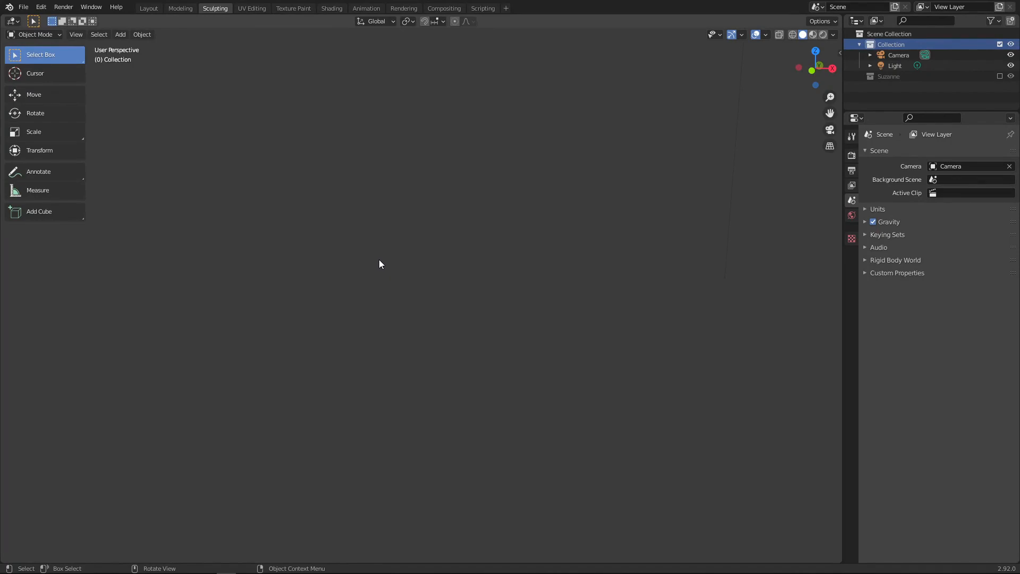
{"action": "mouse_move", "coordinate": [373, 255]}
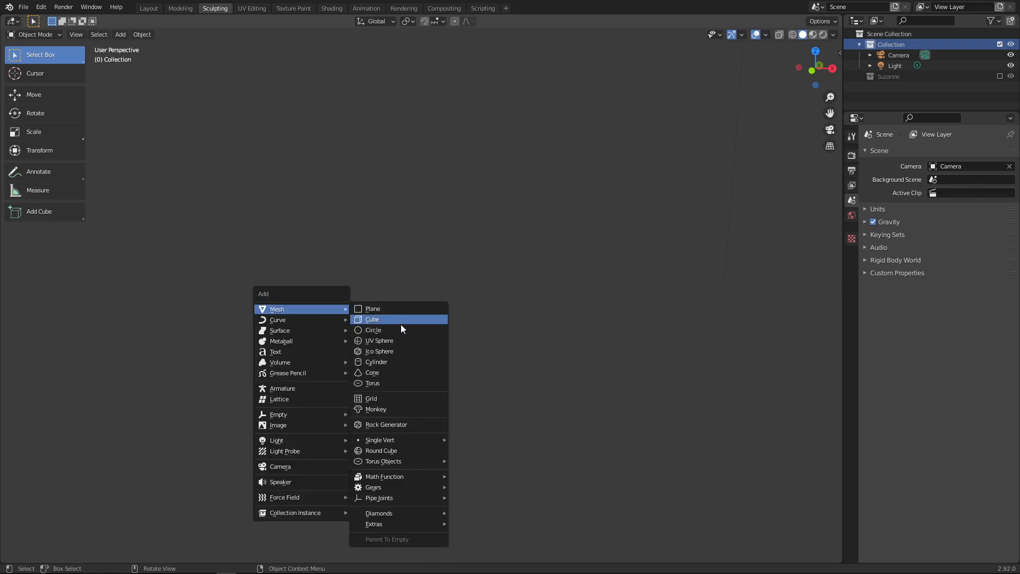
- Add a cube to the scene and enter Edit Mode on it
{"action": "left_click", "coordinate": [372, 319]}
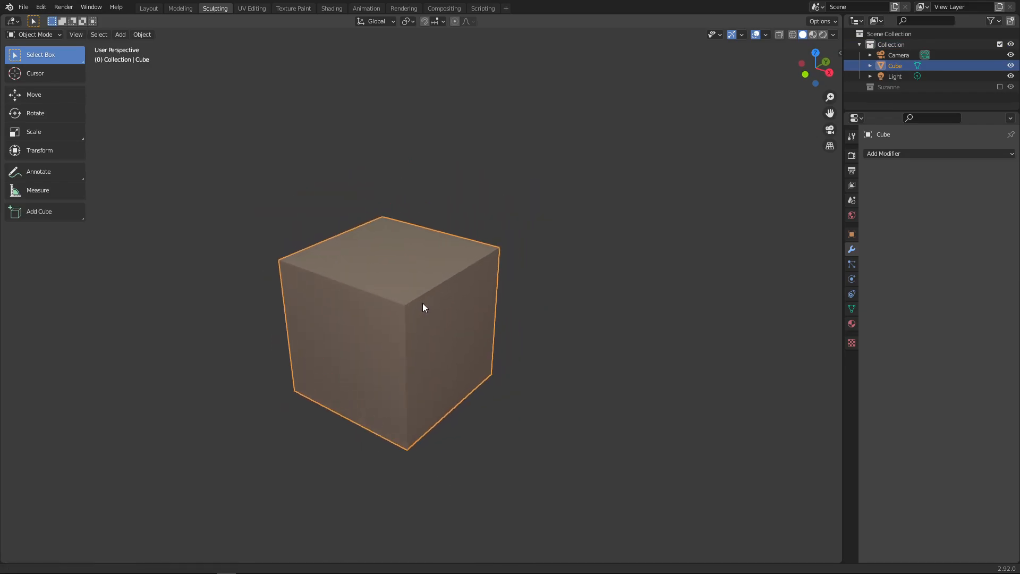
{"action": "key", "text": "Tab"}
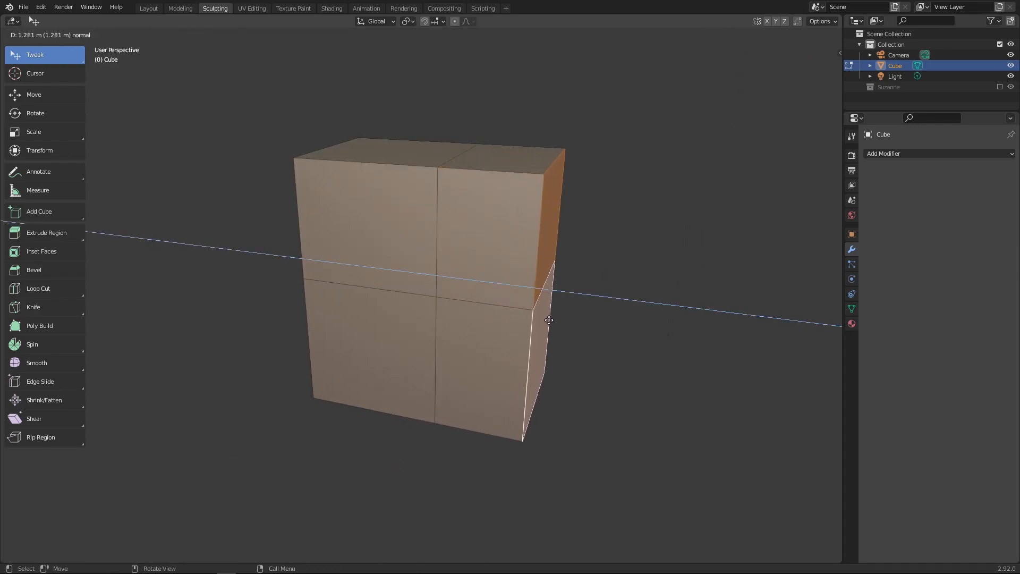
- Move the lower front vertices to reshape the cube into an irregular head block
{"action": "key", "text": "Tab"}
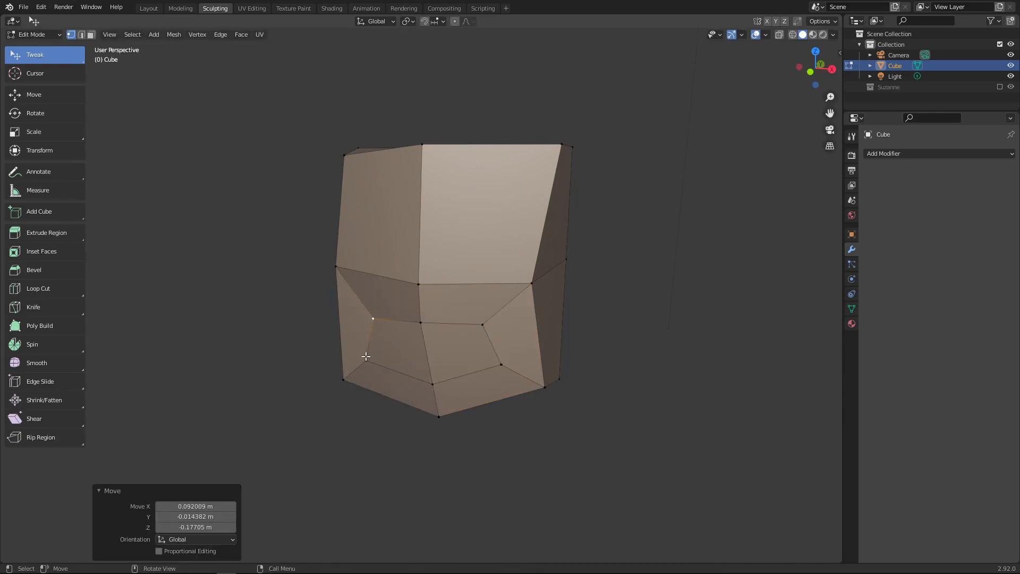
{"action": "left_click", "coordinate": [462, 351]}
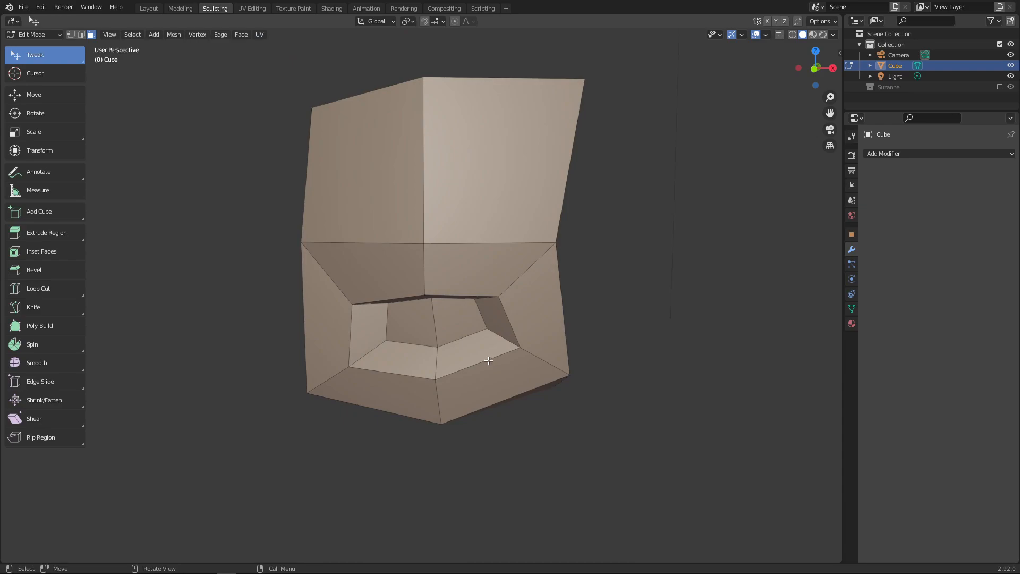
{"action": "mouse_move", "coordinate": [454, 347]}
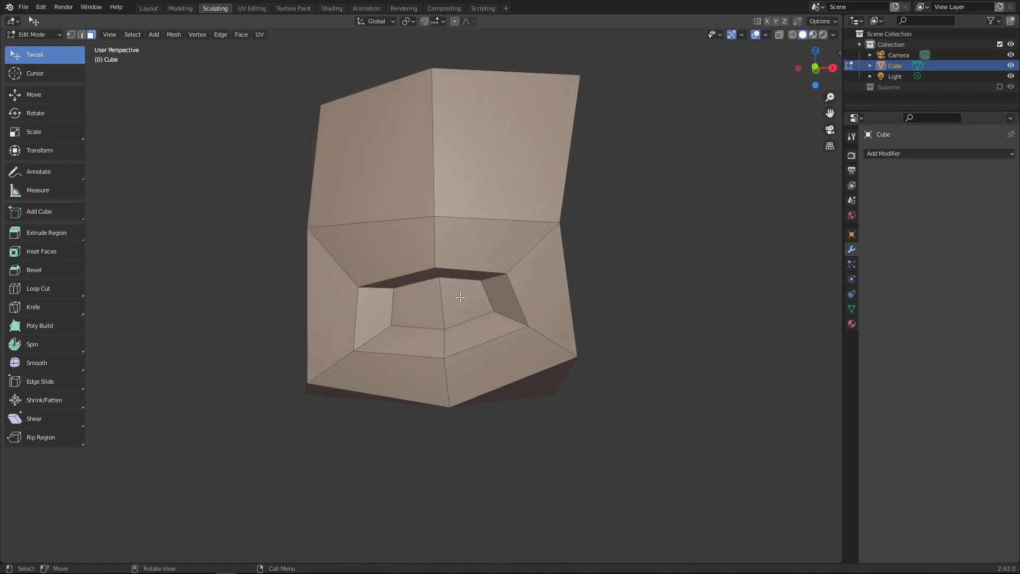
- Inset and push in the upper front face as a diamond eye socket
{"action": "left_click_drag", "start_coordinate": [455, 261], "coordinate": [391, 247]}
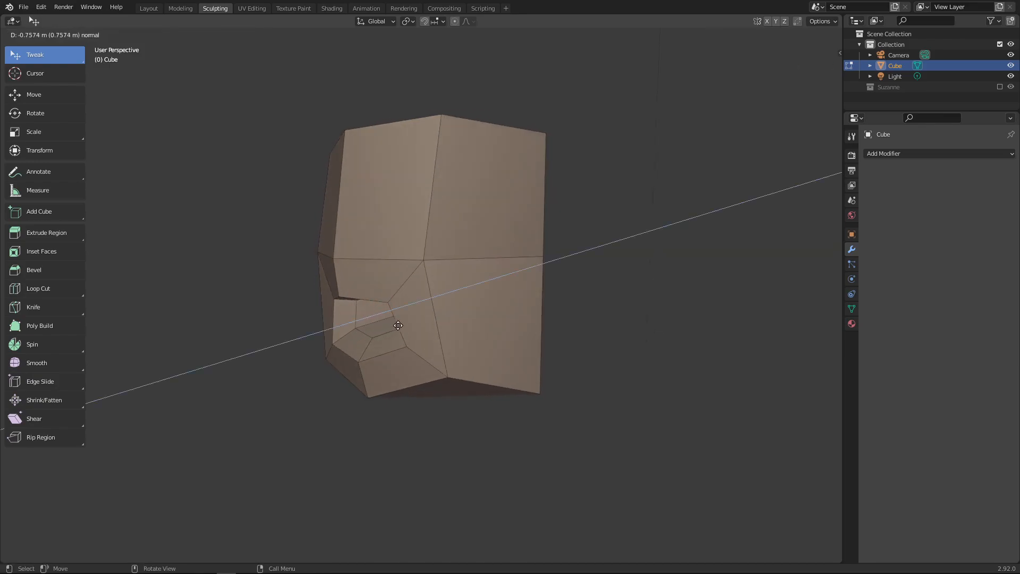
{"action": "key", "text": "Tab"}
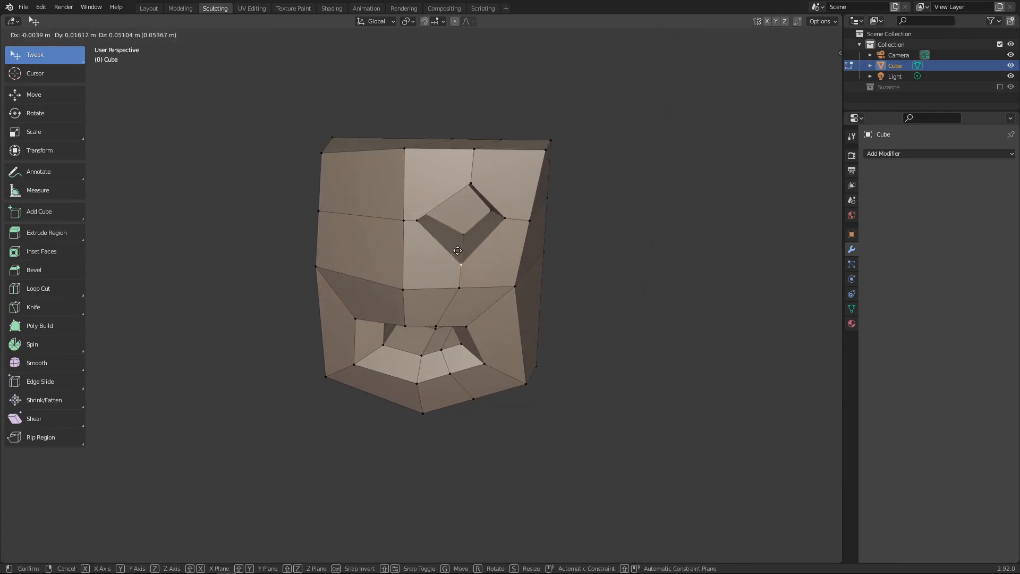
{"action": "left_click", "coordinate": [446, 244]}
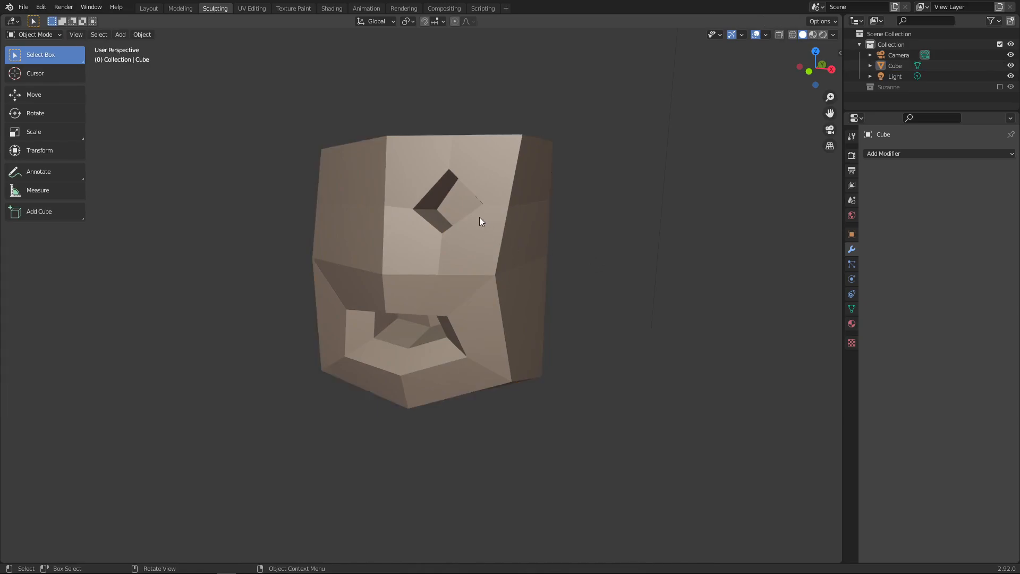
{"action": "mouse_move", "coordinate": [470, 220]}
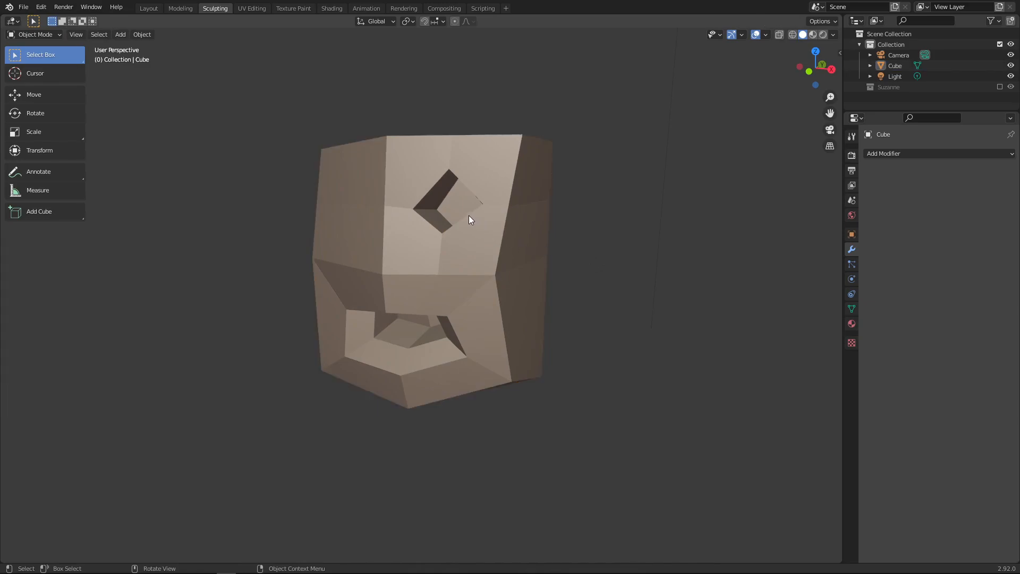
{"action": "mouse_move", "coordinate": [454, 229]}
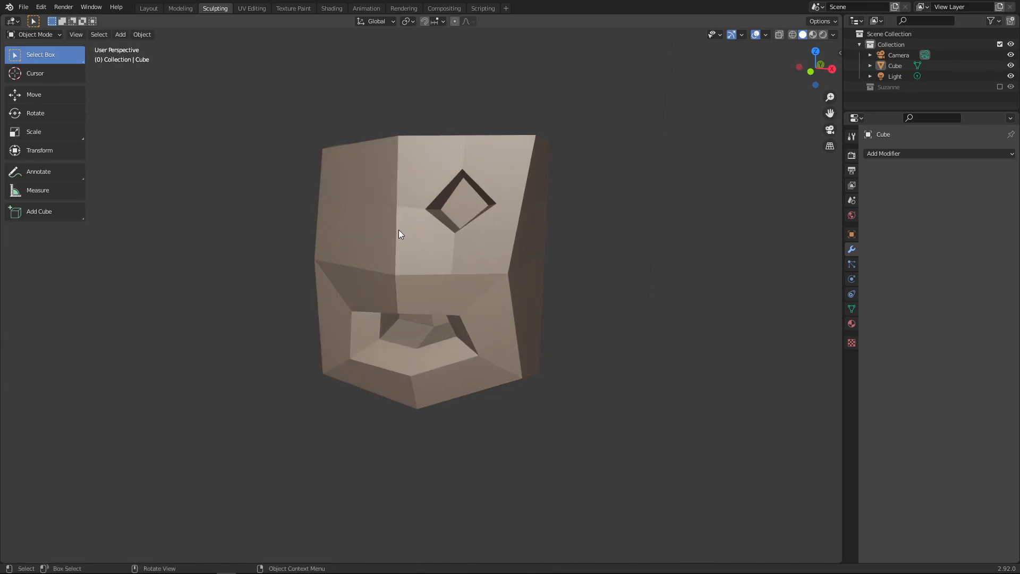
- Select the carved head block and delete it
{"action": "left_click", "coordinate": [465, 237]}
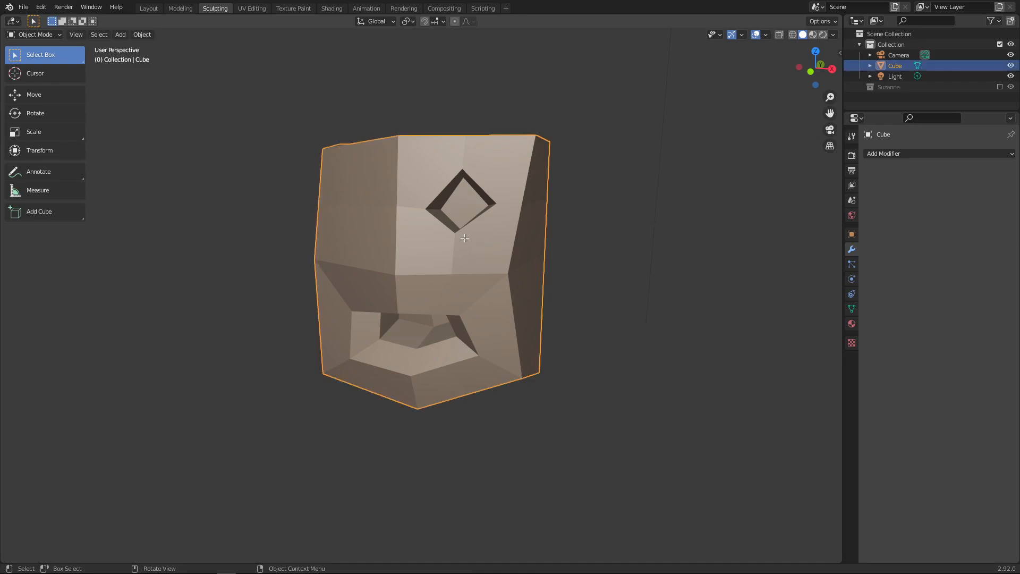
{"action": "key", "text": "Tab"}
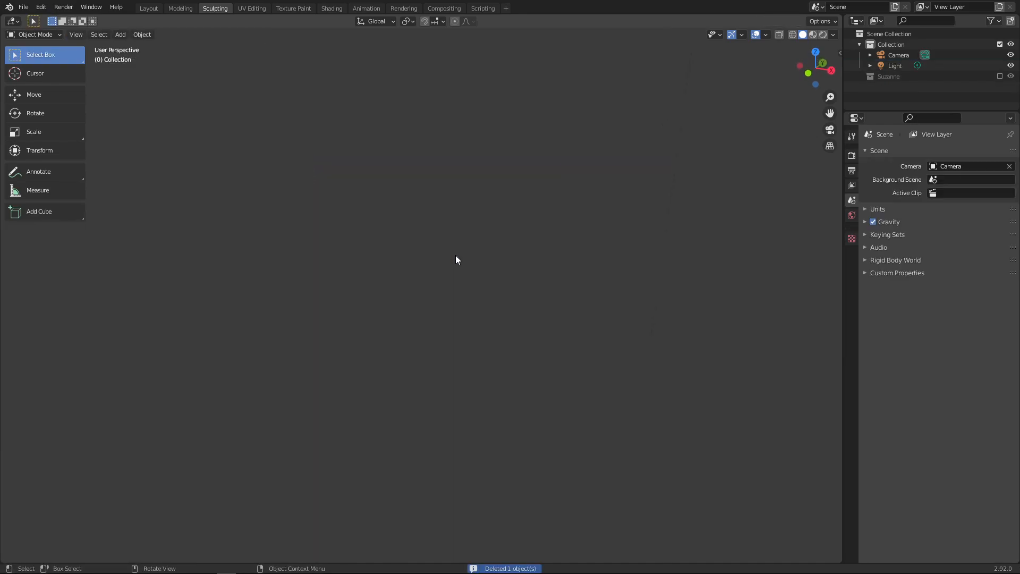
- Add a UV sphere from the mesh menu and centre it at the origin
{"action": "left_click", "coordinate": [120, 35]}
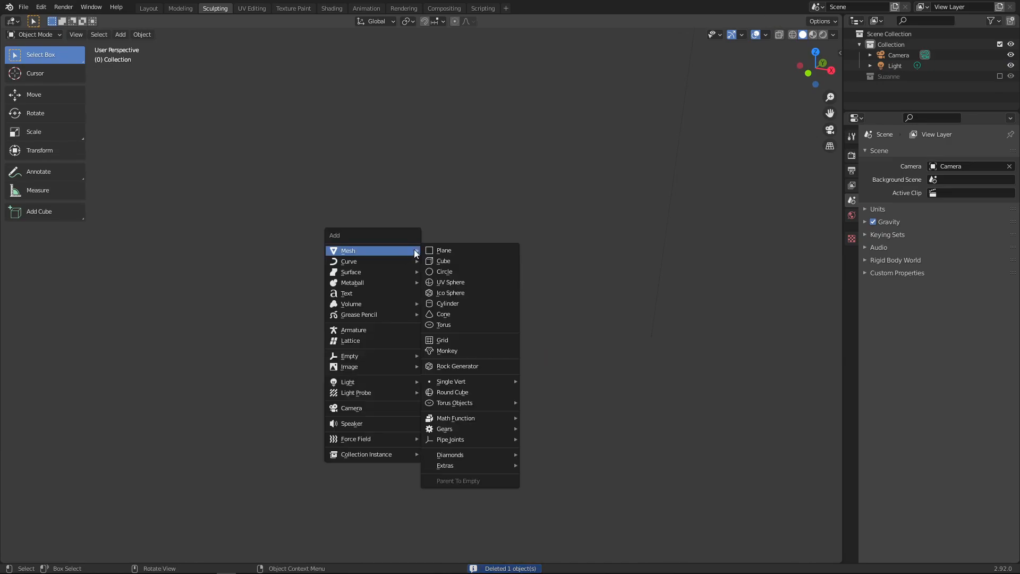
{"action": "mouse_move", "coordinate": [463, 282]}
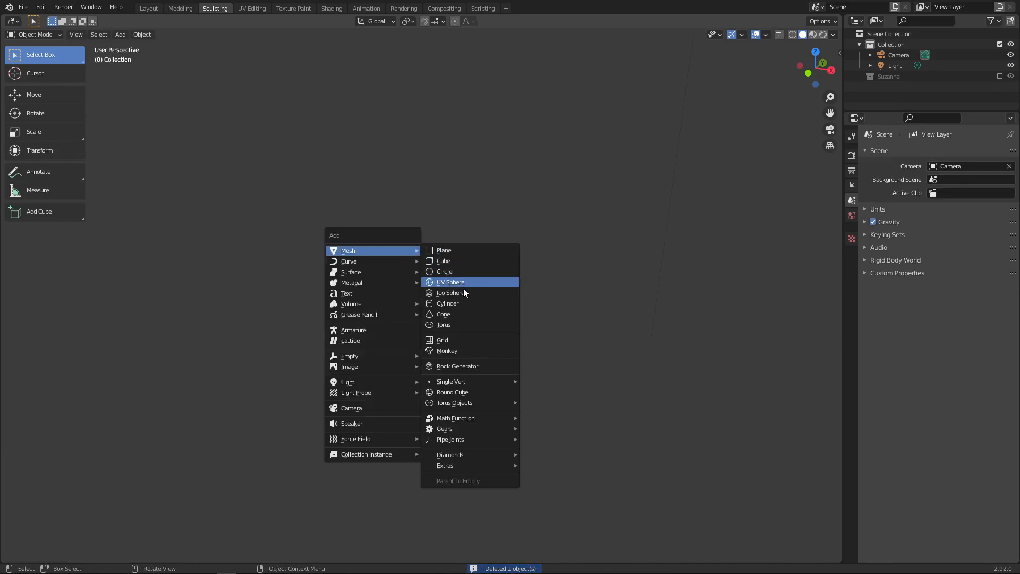
{"action": "left_click", "coordinate": [450, 281]}
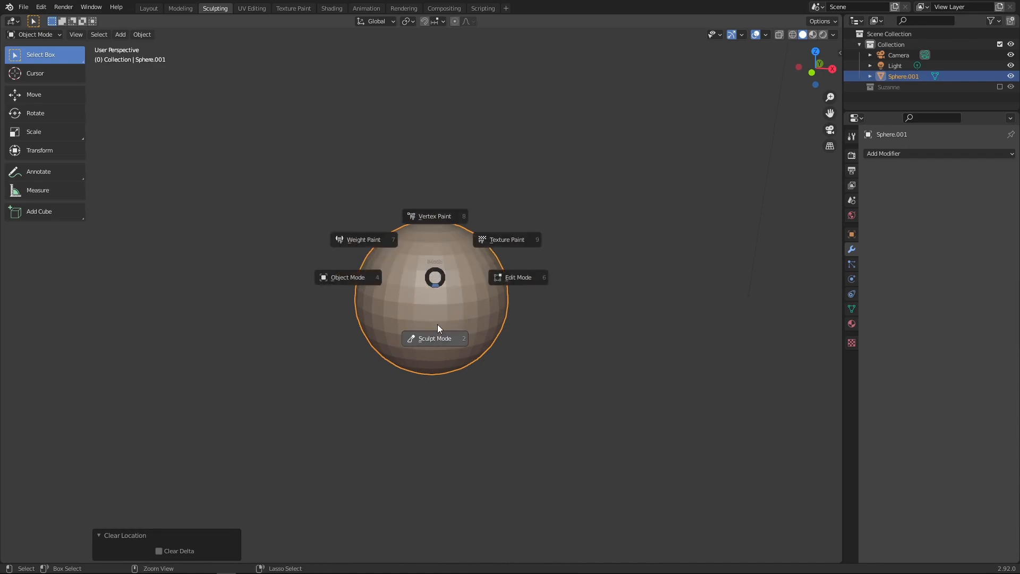
- Switch the UV sphere into Sculpt Mode and grab it into an elongated head
{"action": "left_click", "coordinate": [434, 338]}
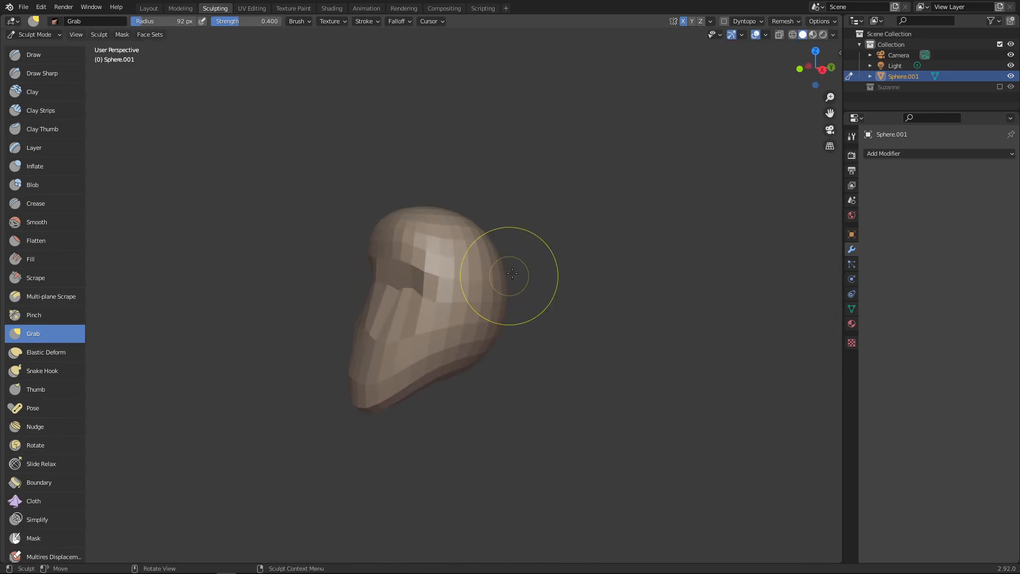
- Voxel-remesh the head at 0.1 m voxel size for denser geometry
{"action": "left_click", "coordinate": [784, 20]}
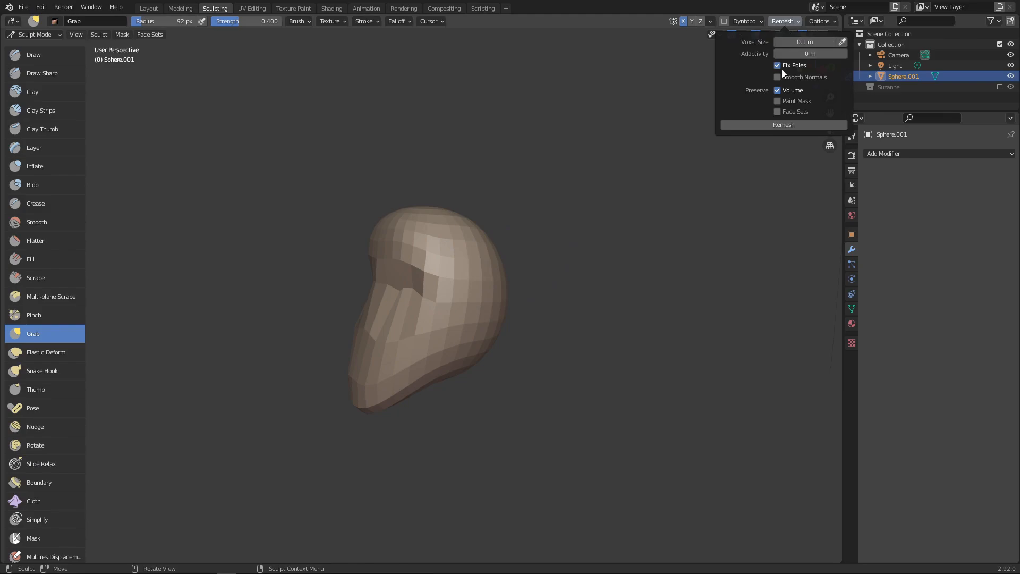
{"action": "left_click", "coordinate": [783, 125]}
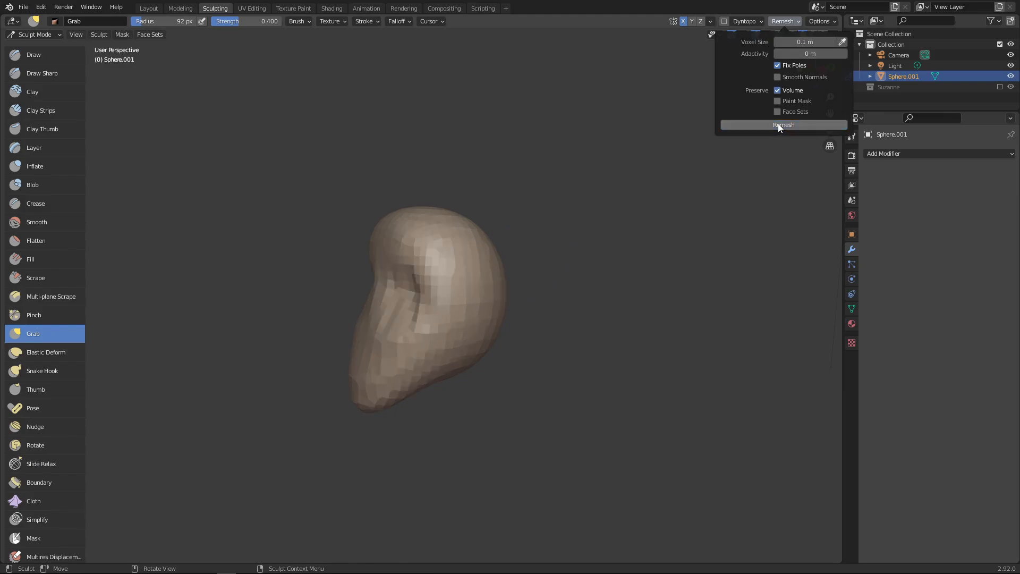
{"action": "left_click", "coordinate": [783, 124]}
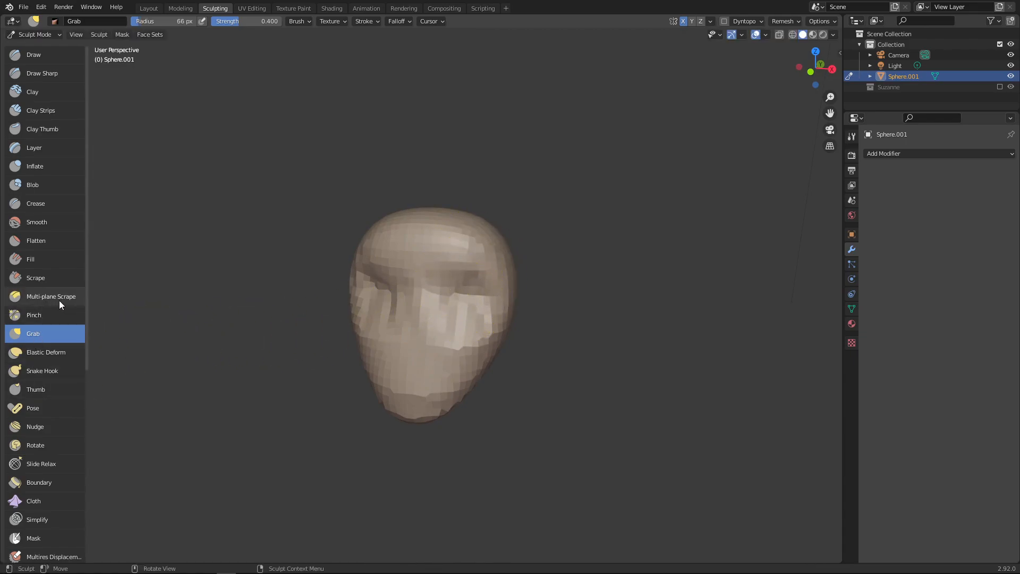
- Pull out pointed ears, a long curved nose and tusk-like spikes with Snake Hook
{"action": "left_click", "coordinate": [41, 370]}
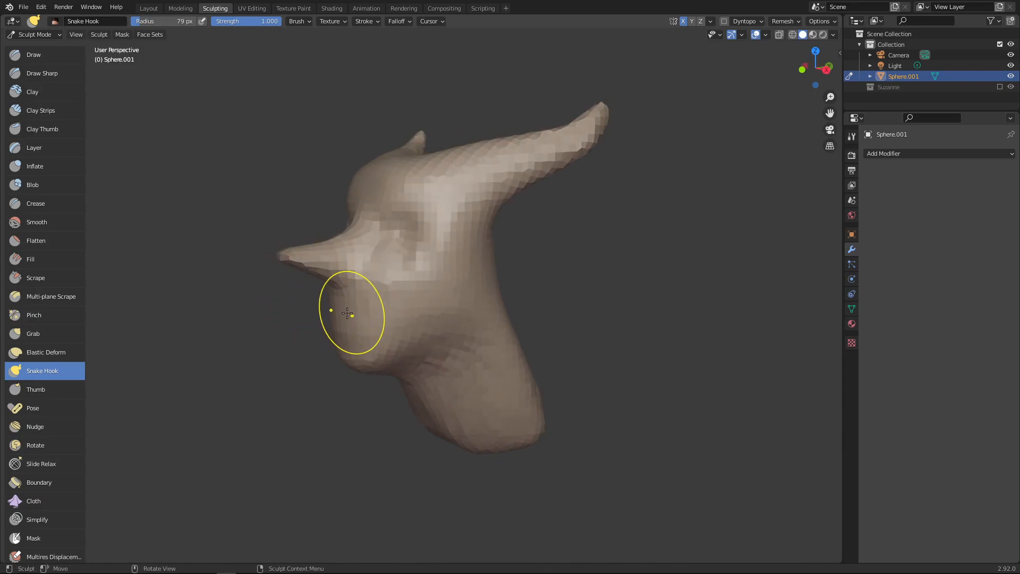
{"action": "mouse_move", "coordinate": [356, 308]}
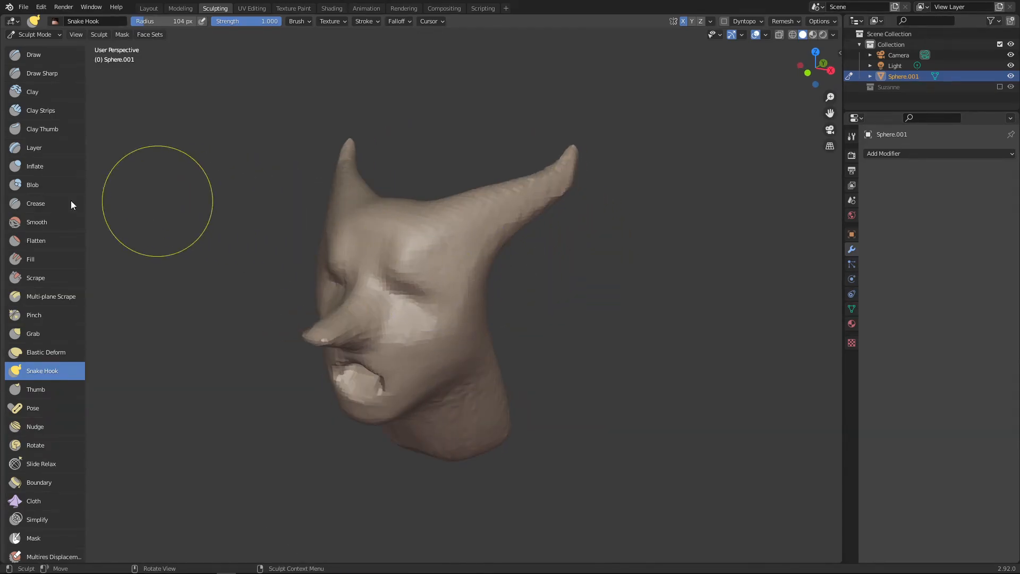
{"action": "left_click", "coordinate": [34, 55]}
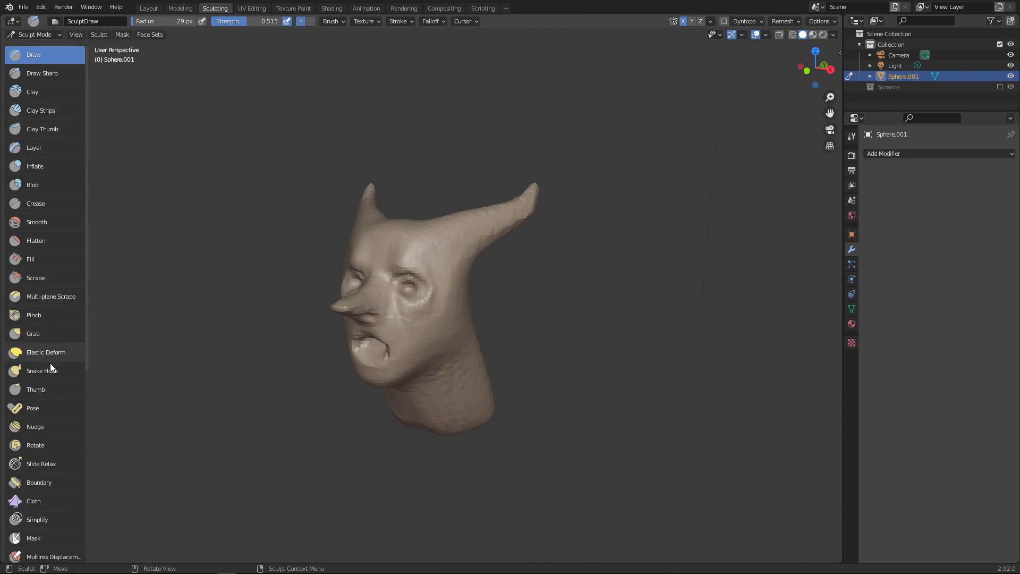
{"action": "left_click", "coordinate": [41, 370]}
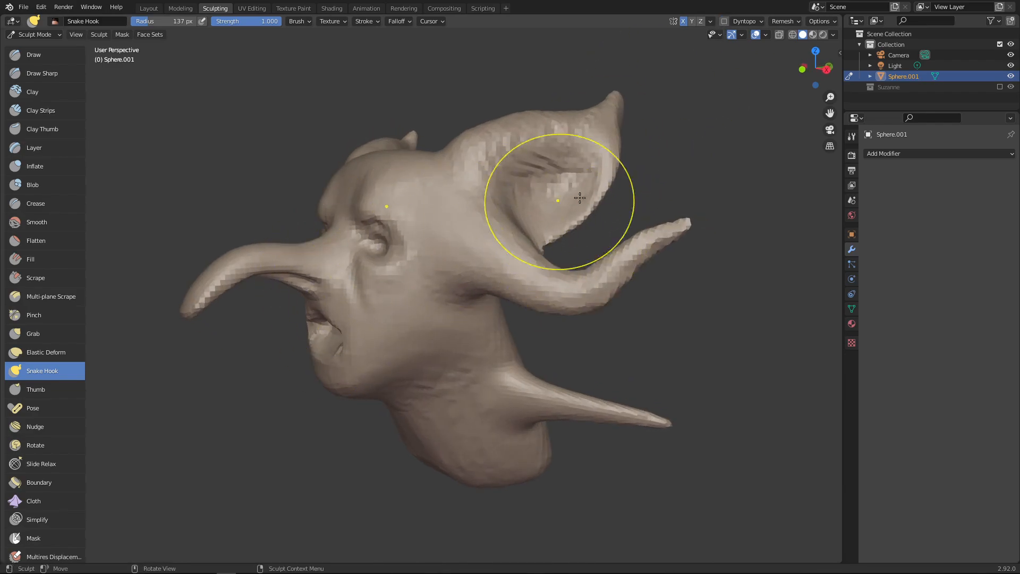
- Select the Draw Sharp brush and add a once-subdivided Multiresolution modifier
{"action": "left_click", "coordinate": [33, 55]}
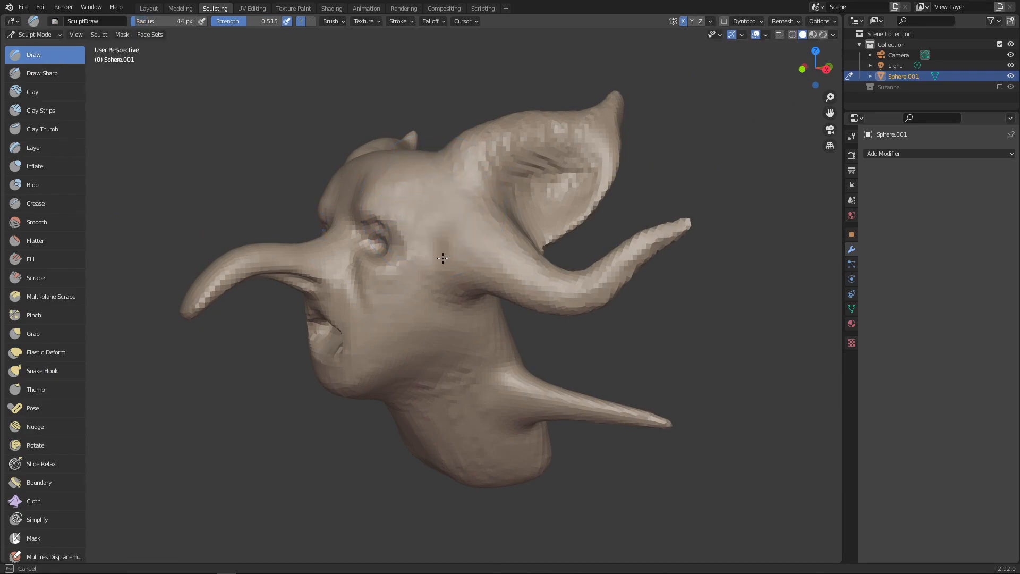
{"action": "left_click", "coordinate": [42, 73]}
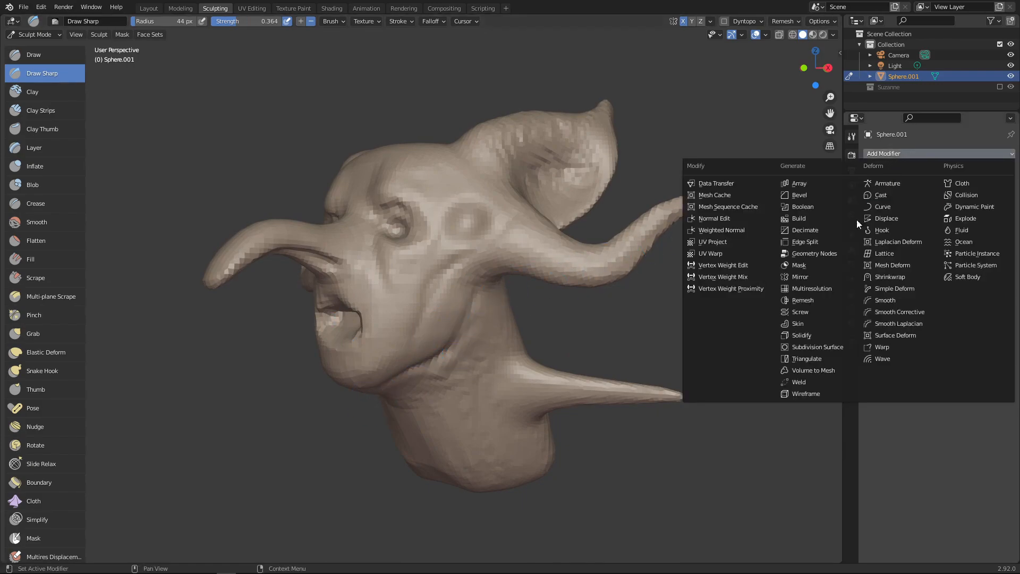
{"action": "left_click", "coordinate": [811, 288]}
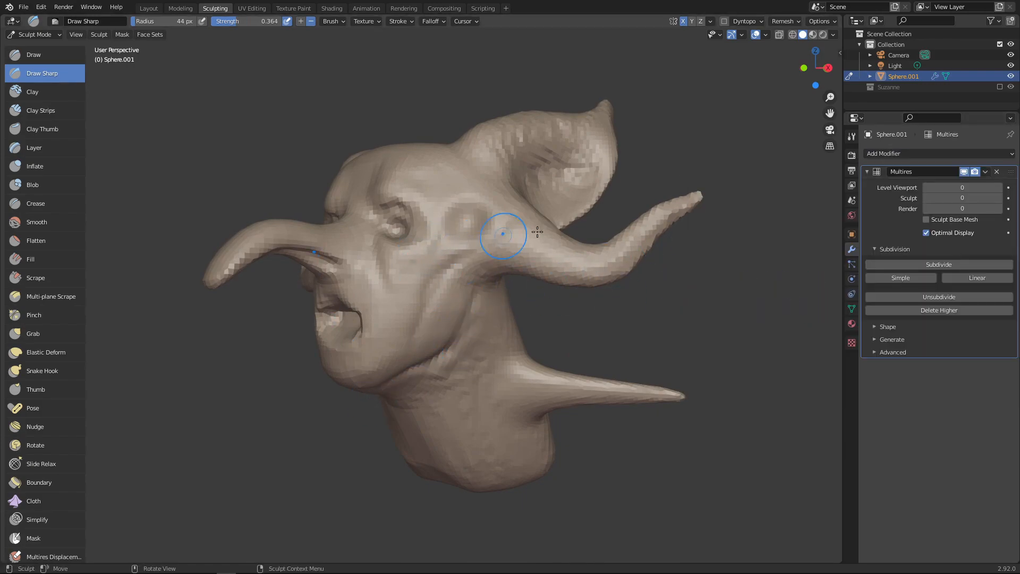
{"action": "left_click", "coordinate": [938, 264]}
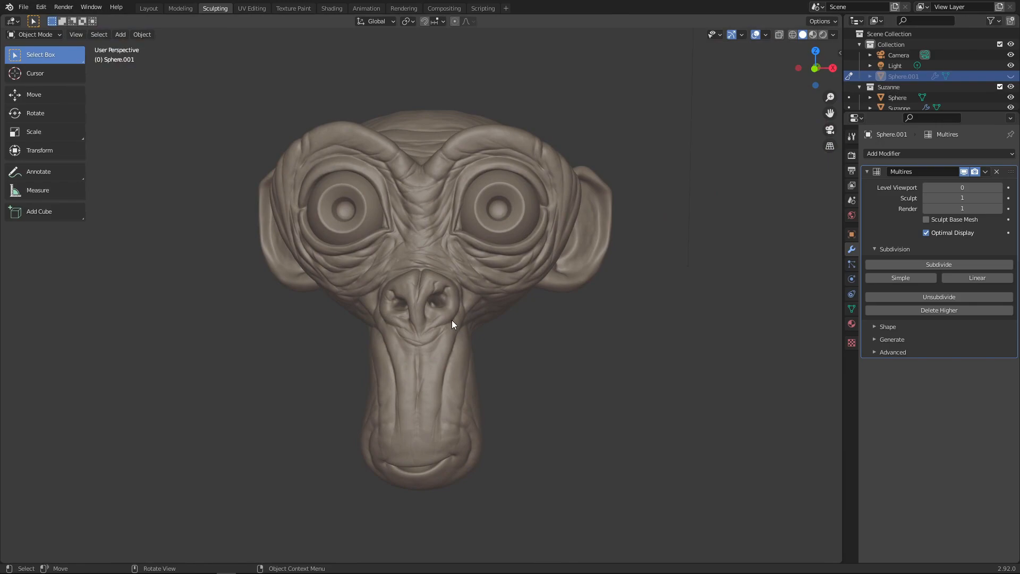
{"action": "mouse_move", "coordinate": [493, 266]}
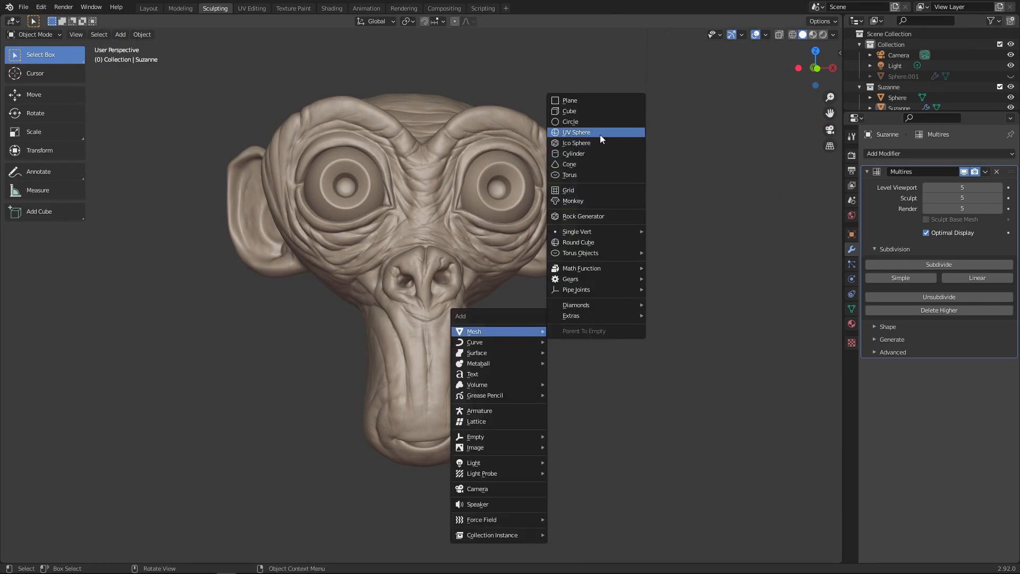
- Add a low-poly monkey, scale it up beside the sculpted Suzanne, and select it
{"action": "left_click", "coordinate": [573, 200]}
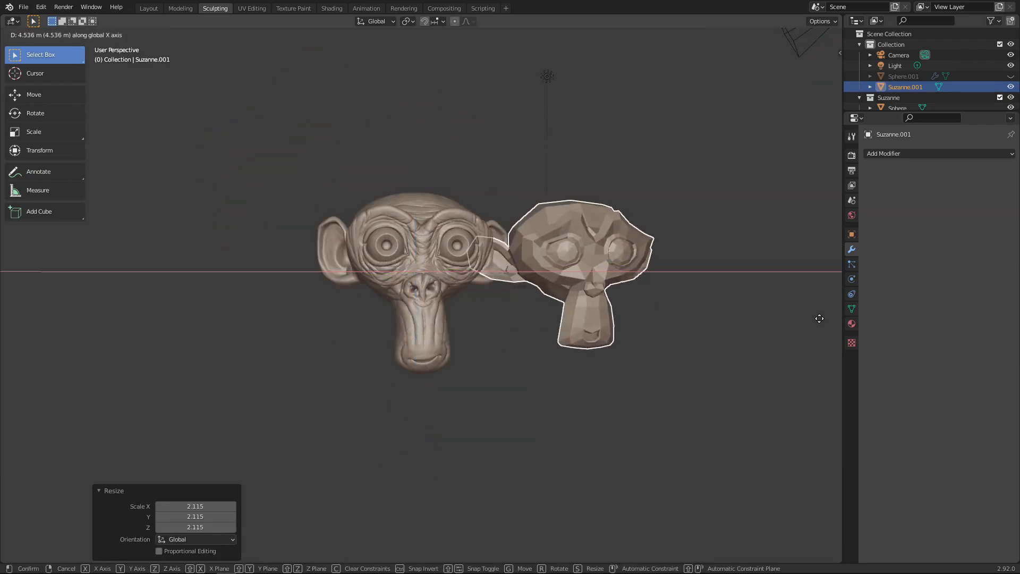
{"action": "left_click", "coordinate": [406, 317]}
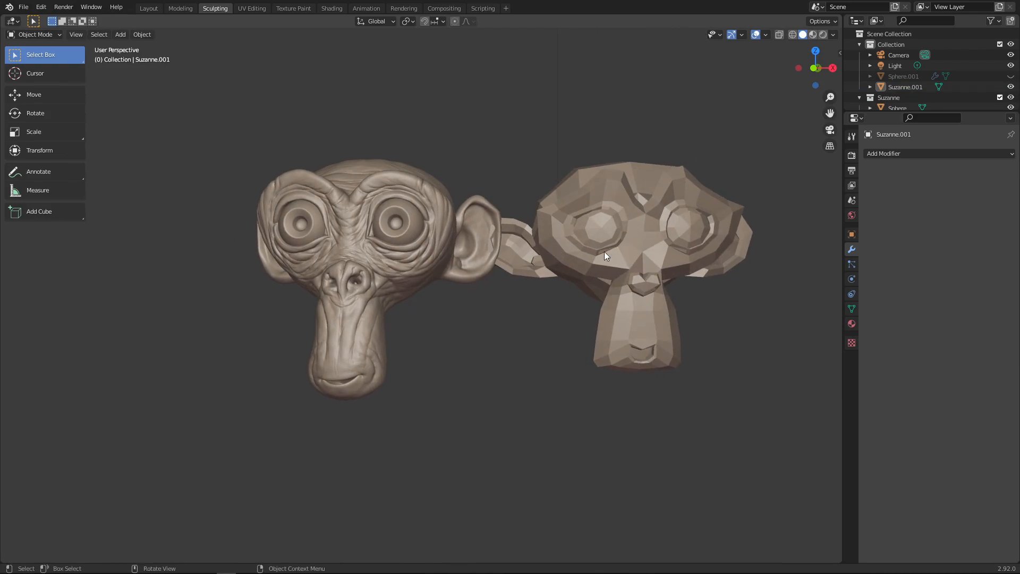
{"action": "mouse_move", "coordinate": [631, 245]}
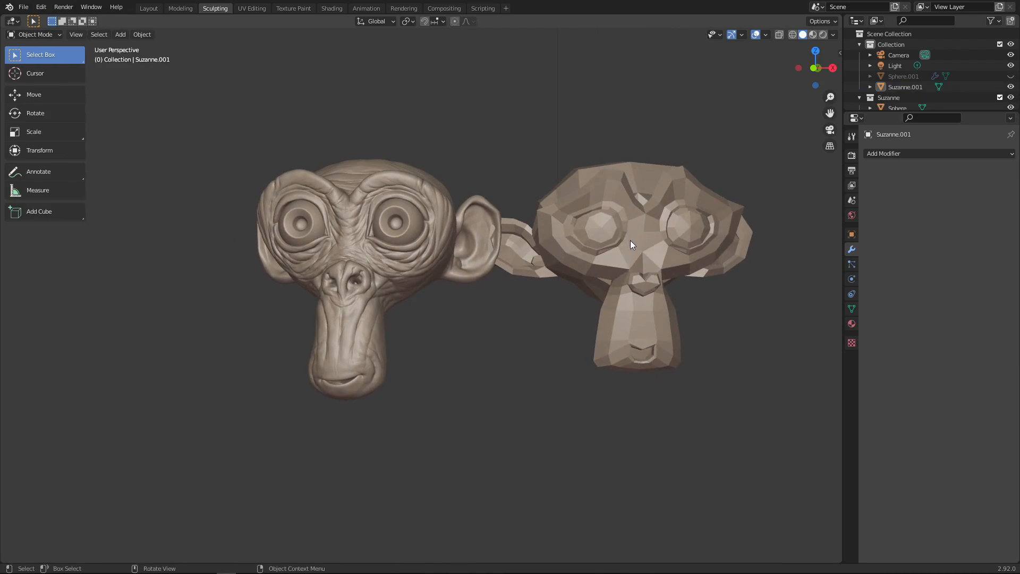
{"action": "left_click", "coordinate": [630, 244]}
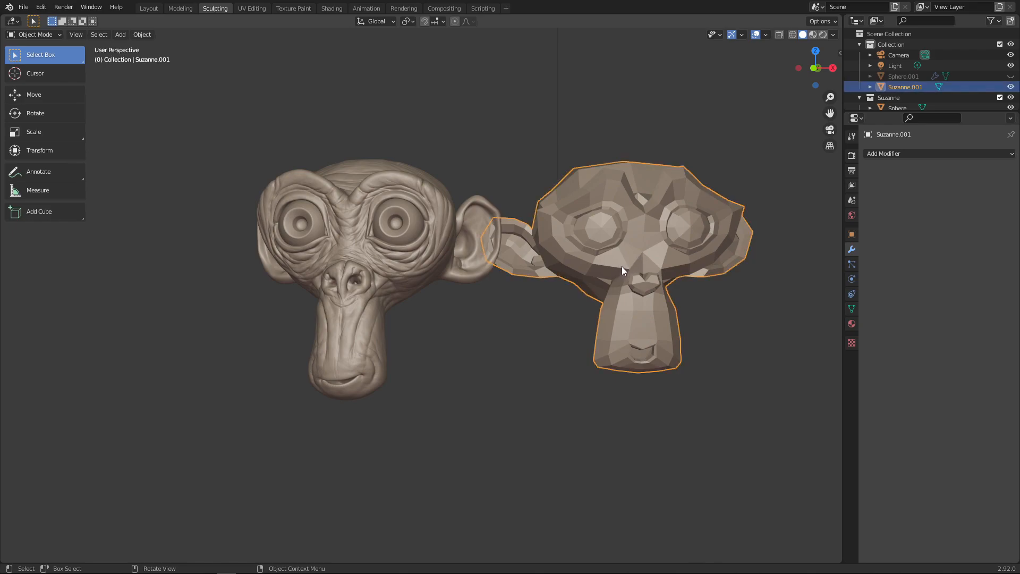
- Delete the plain low-poly Suzanne.001, leaving only the wrinkled monkey sculpt
{"action": "key", "text": "x"}
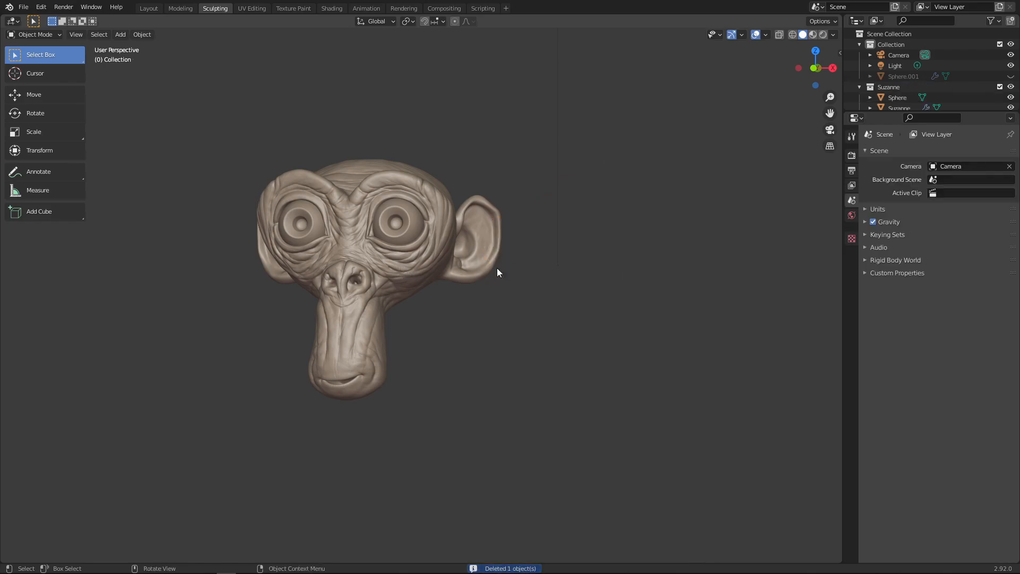
{"action": "mouse_move", "coordinate": [498, 236]}
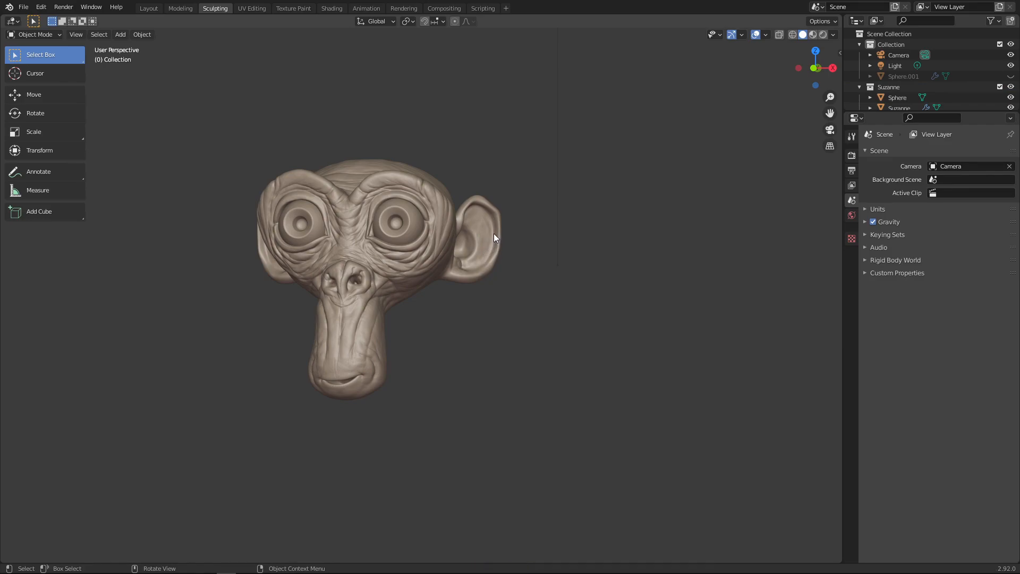
{"action": "mouse_move", "coordinate": [465, 205]}
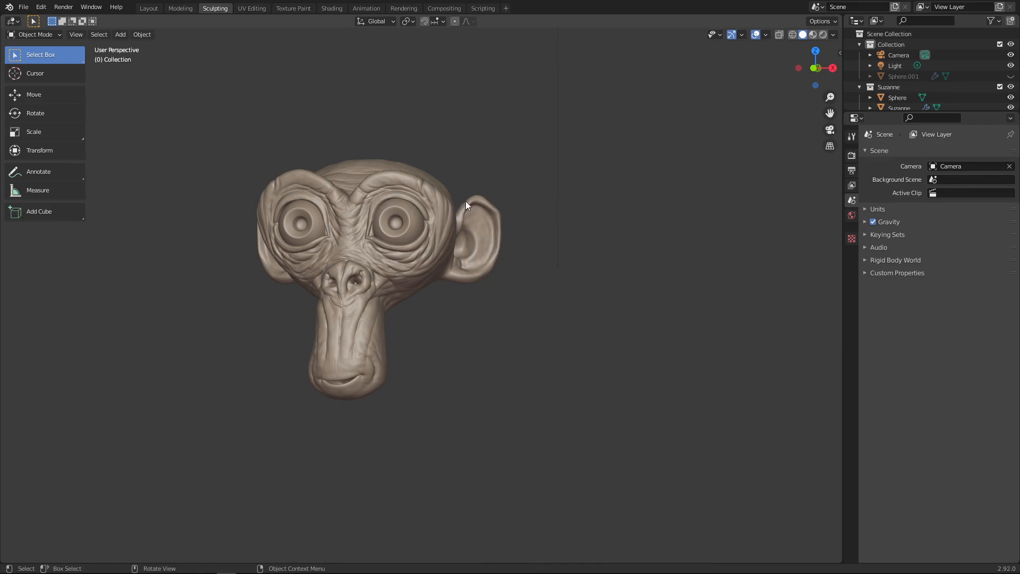
{"action": "mouse_move", "coordinate": [481, 196]}
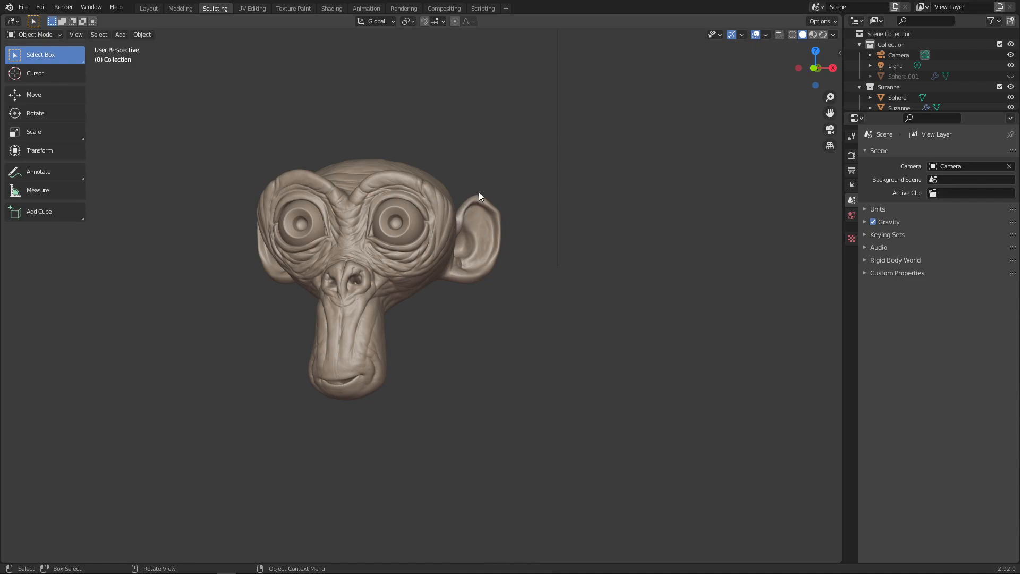
{"action": "mouse_move", "coordinate": [474, 212]}
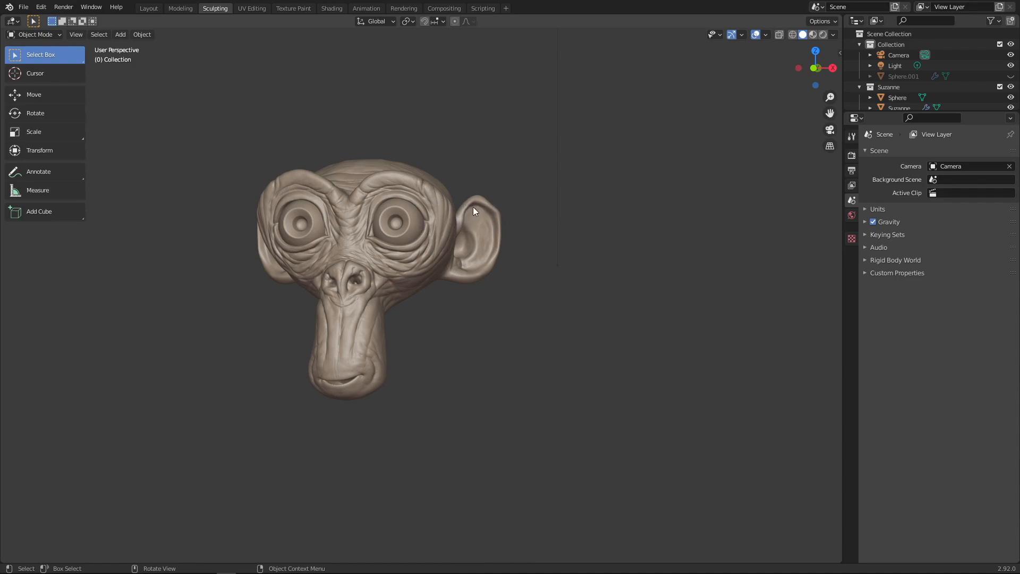
{"action": "mouse_move", "coordinate": [511, 200]}
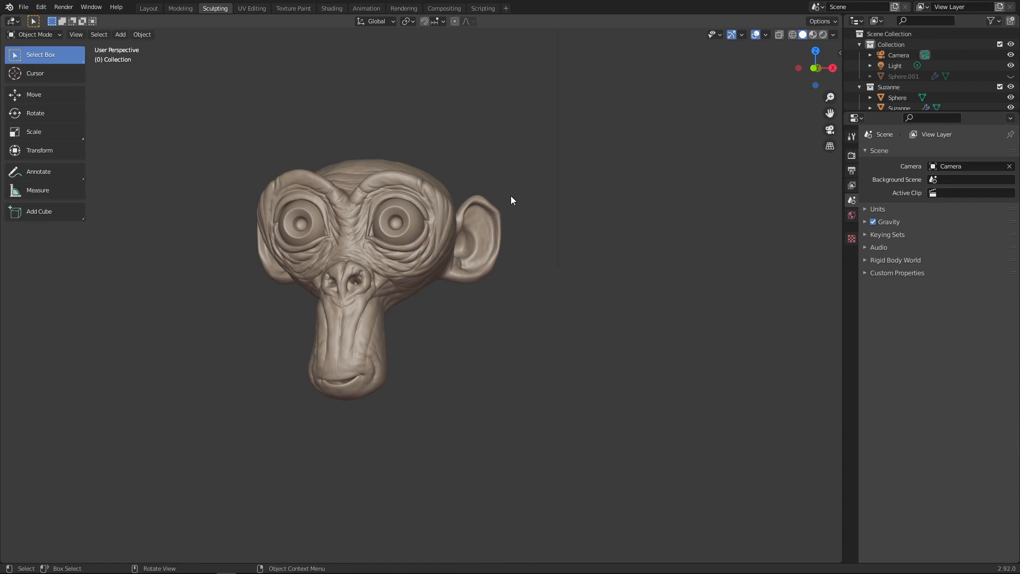
{"action": "mouse_move", "coordinate": [458, 195]}
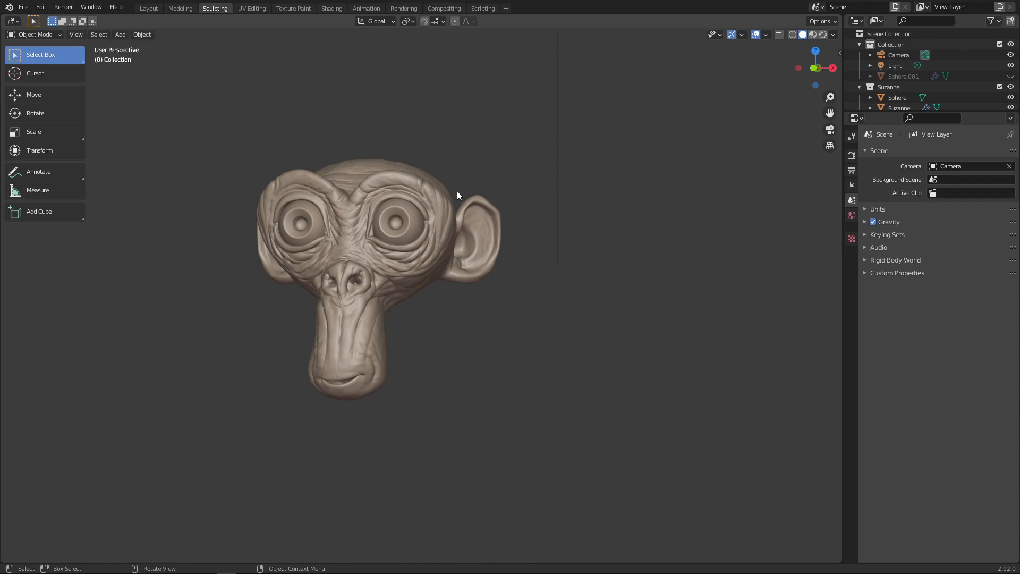
{"action": "mouse_move", "coordinate": [521, 165]}
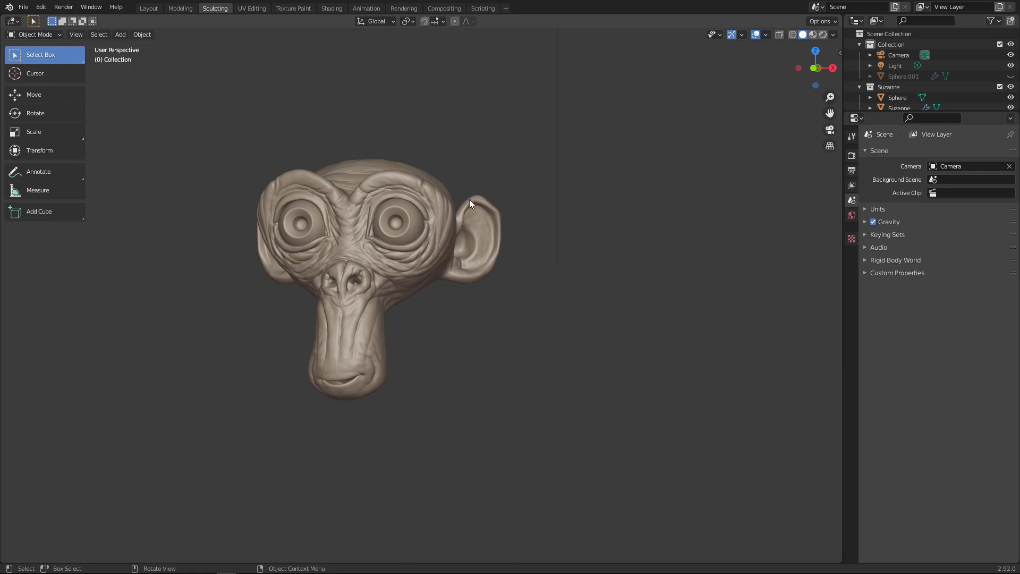
{"action": "mouse_move", "coordinate": [453, 223]}
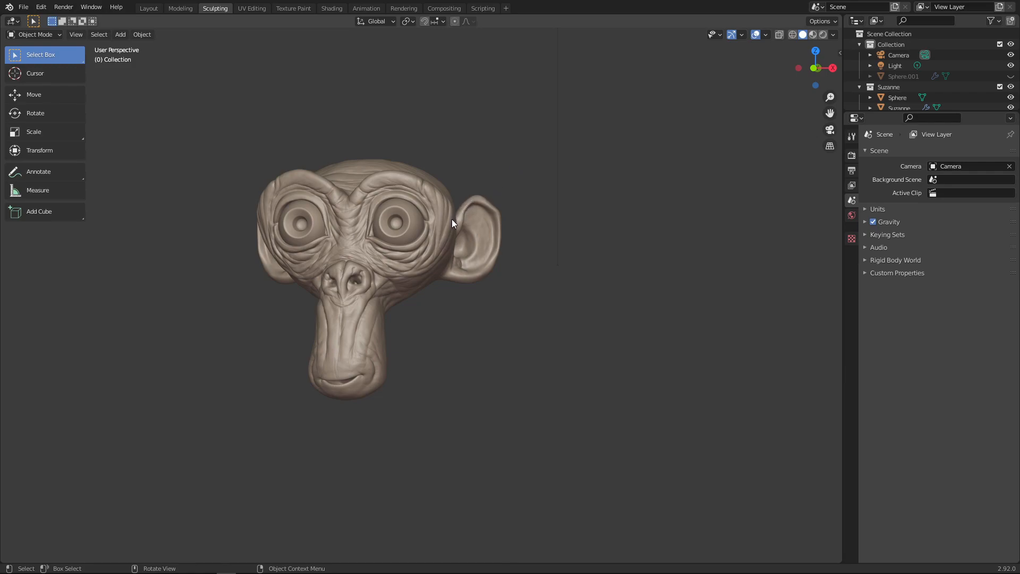
{"action": "mouse_move", "coordinate": [472, 181]}
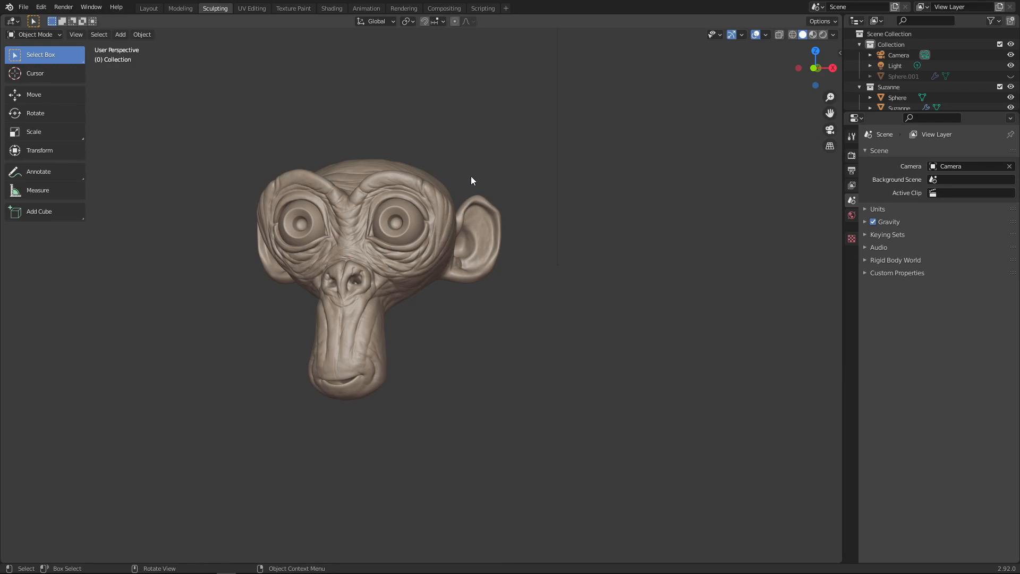
{"action": "mouse_move", "coordinate": [482, 192]}
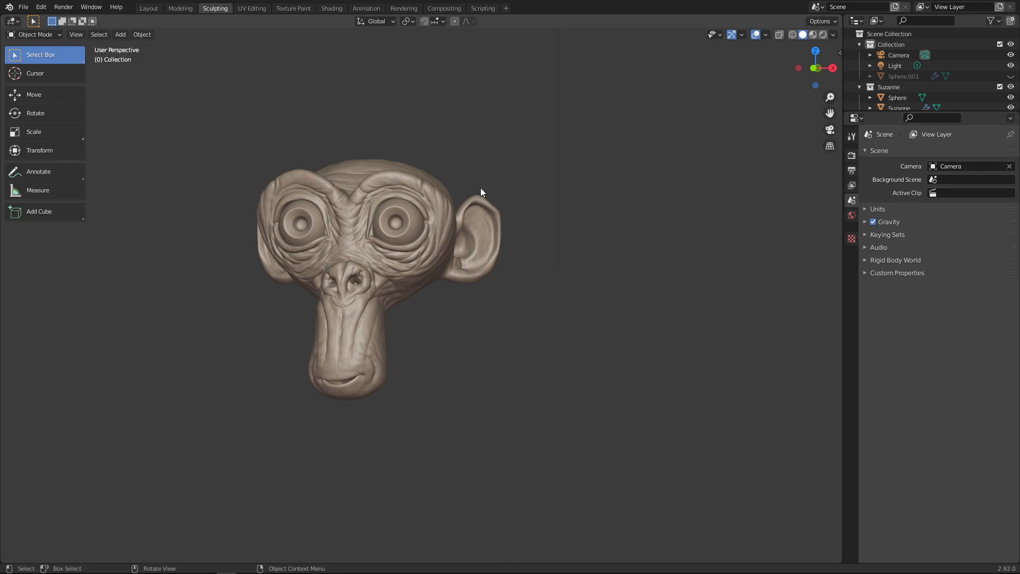
{"action": "mouse_move", "coordinate": [426, 246]}
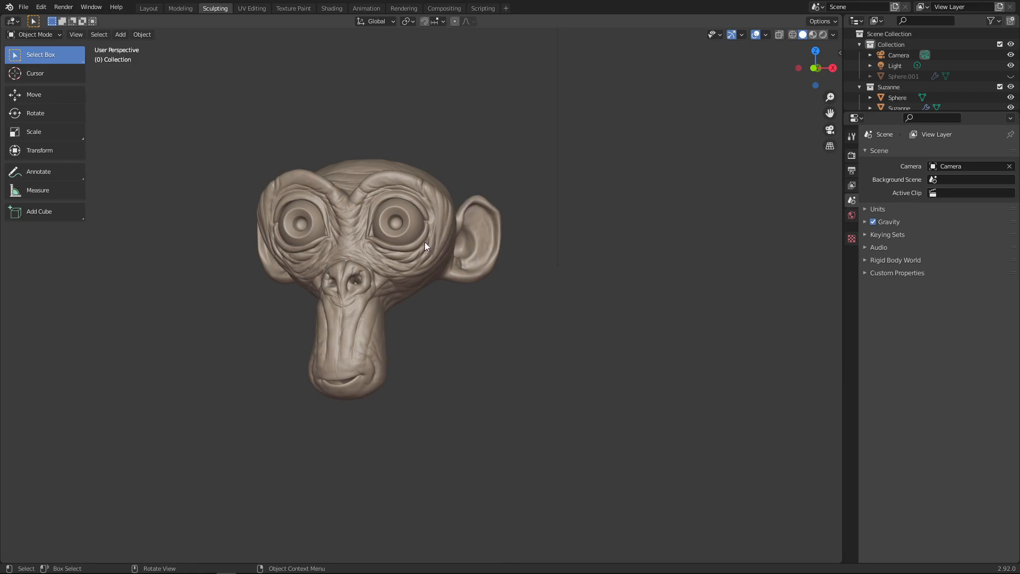
{"action": "mouse_move", "coordinate": [453, 220]}
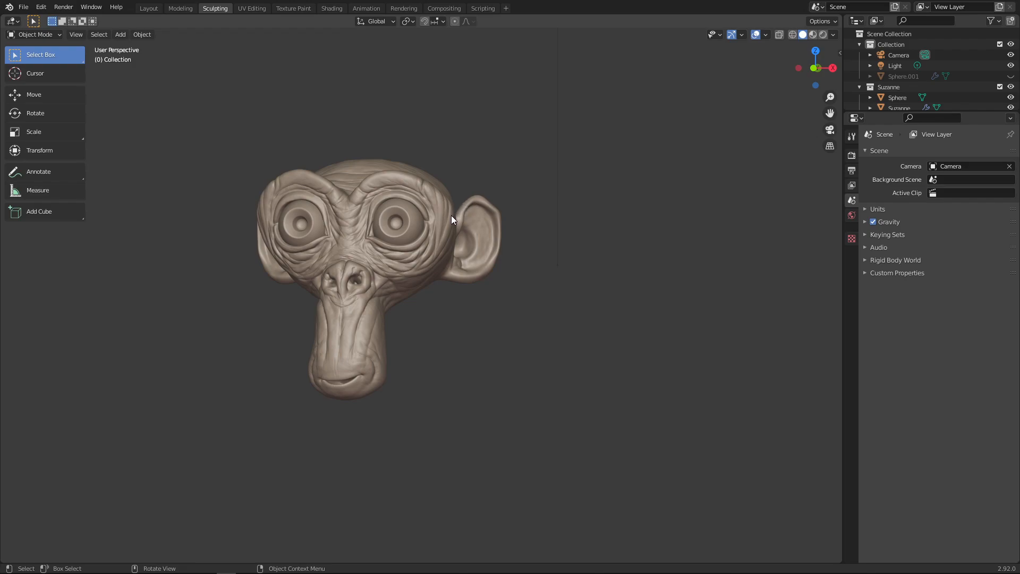
{"action": "mouse_move", "coordinate": [539, 157]}
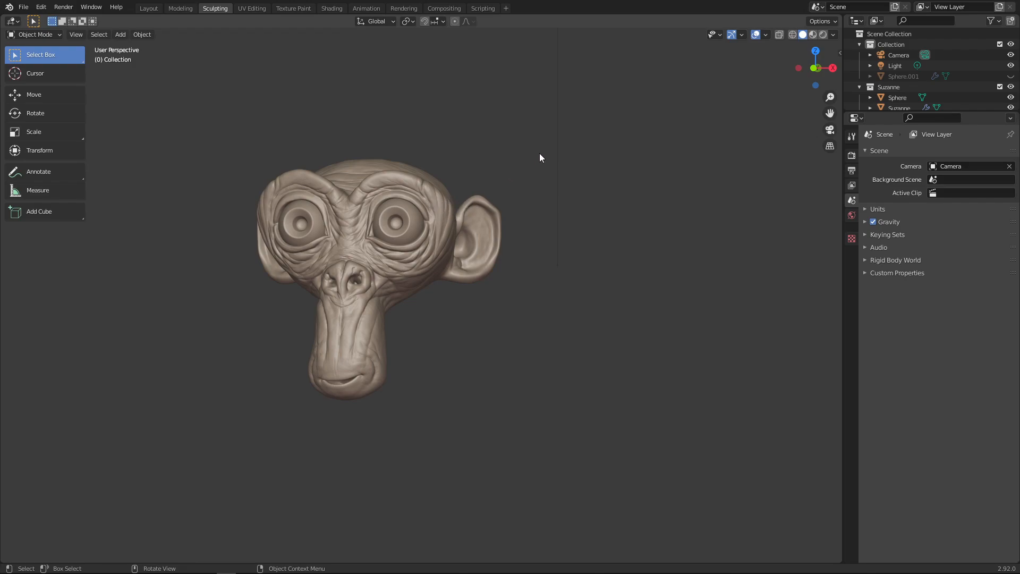